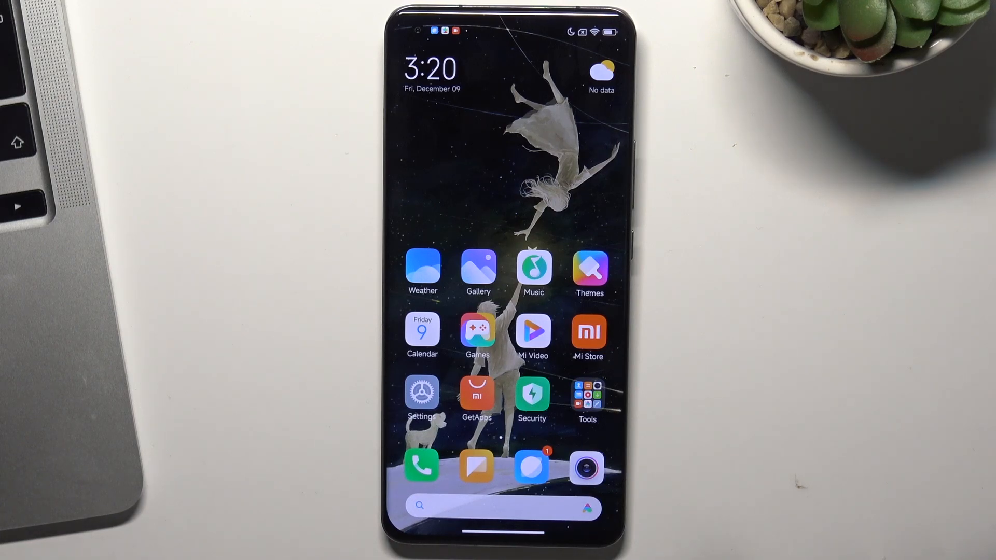
Launch the Settings app from the home screen.
click(421, 467)
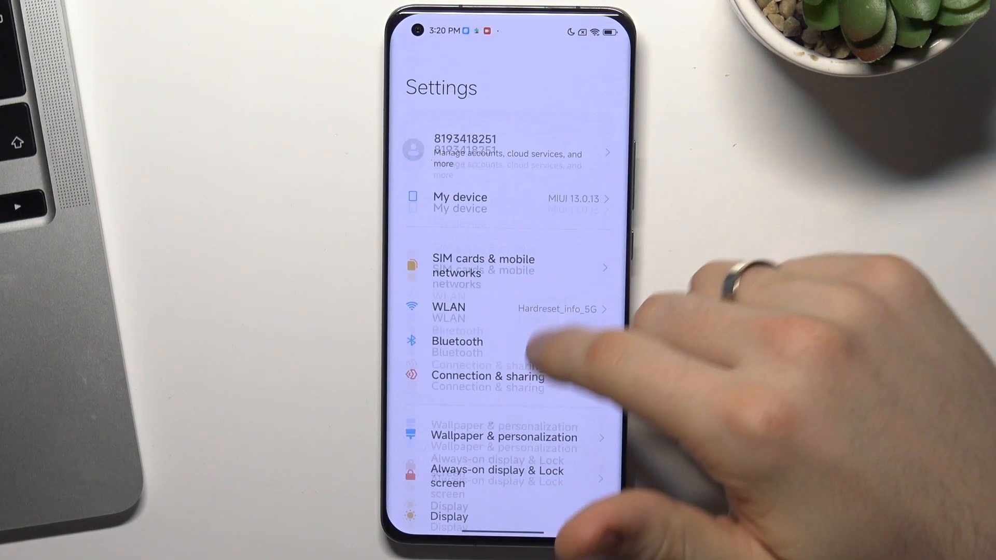
Go to the My device page showing MIUI version 13.0.13 and storage.
scroll(down, 3)
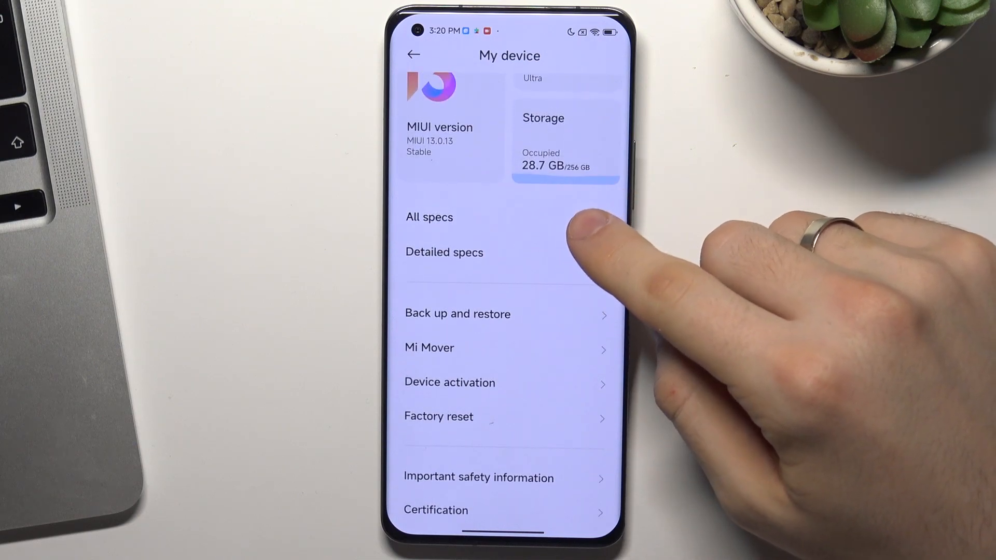
click(572, 229)
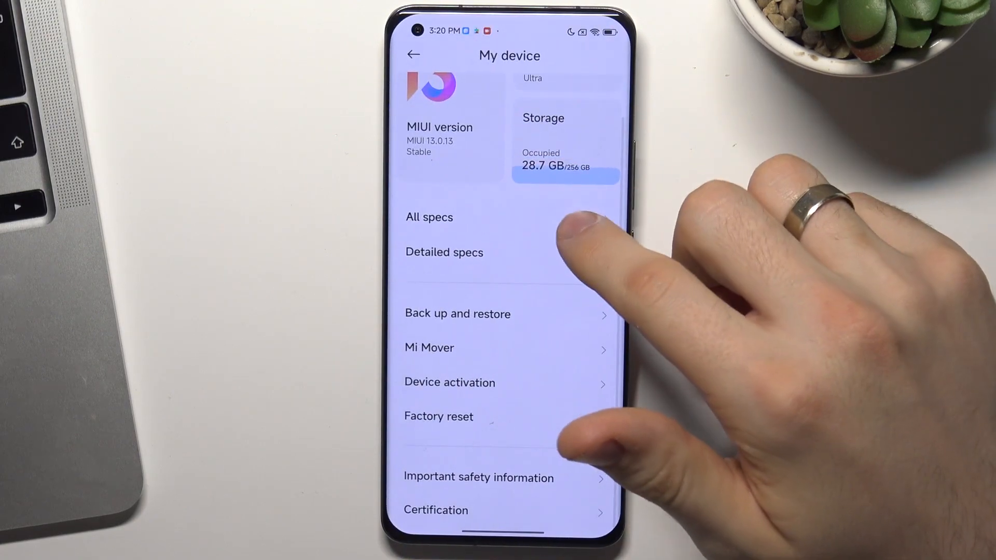
Reach the Status page via All specs, showing battery 71%, Mi 11 Ultra and the IMEI.
click(430, 217)
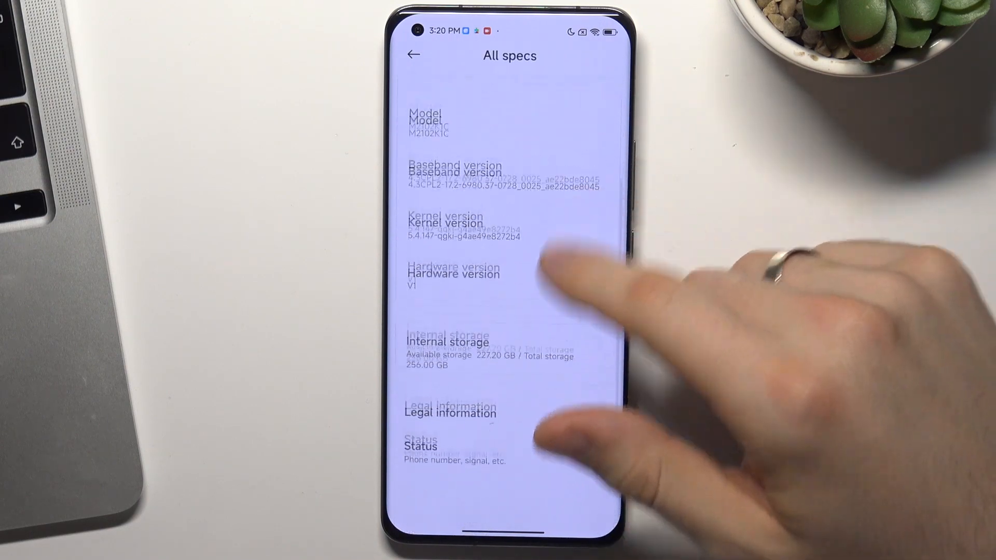
click(420, 446)
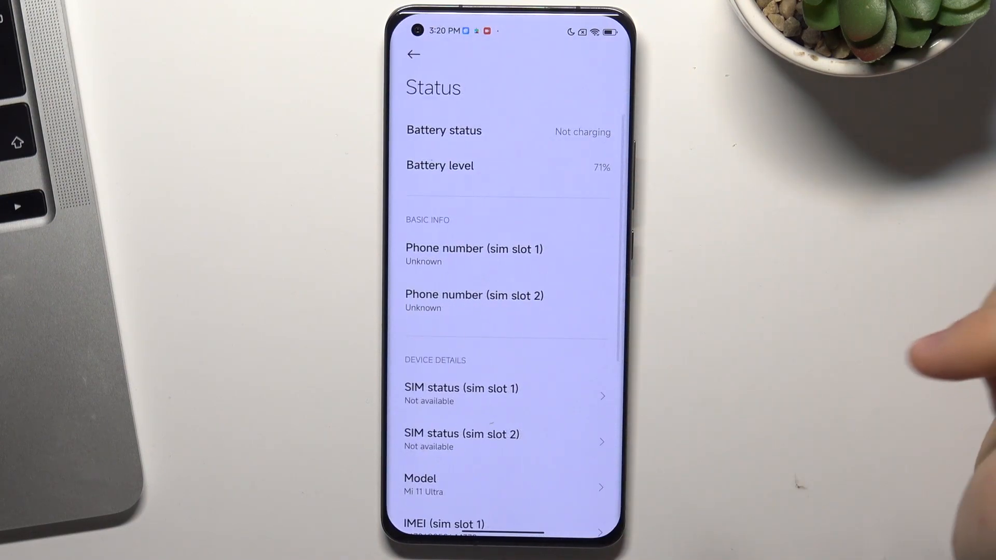
scroll(down, 3)
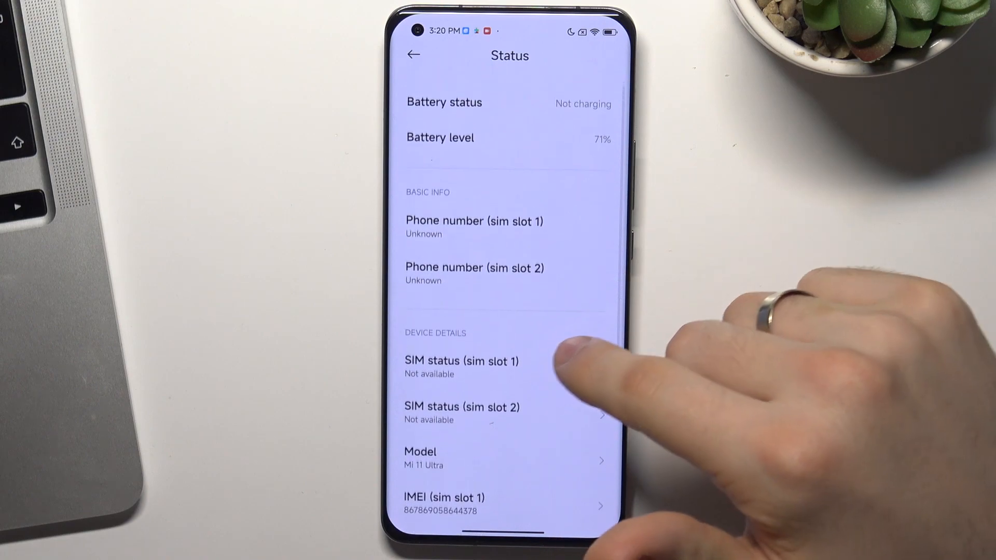
View the model and serial number details, then return to My device.
click(482, 458)
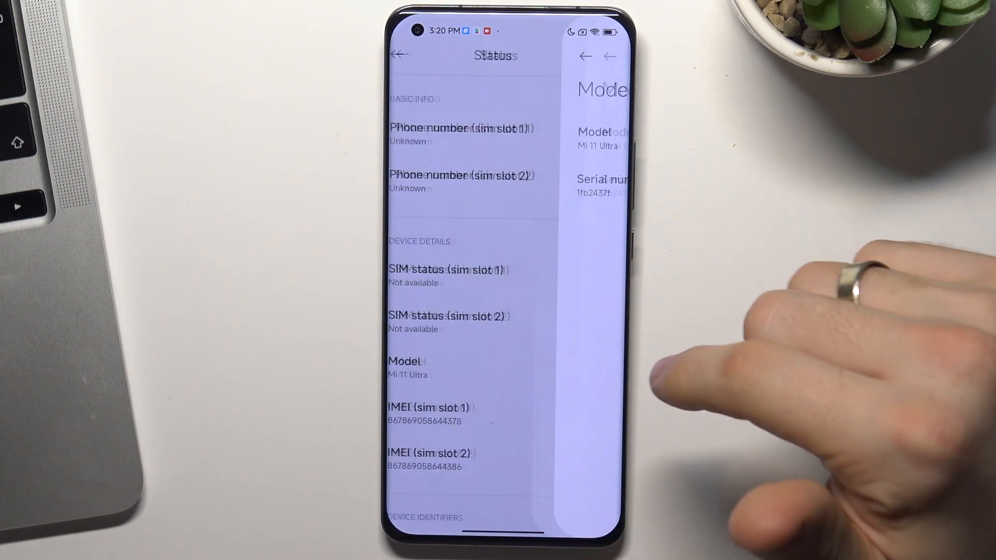
click(406, 361)
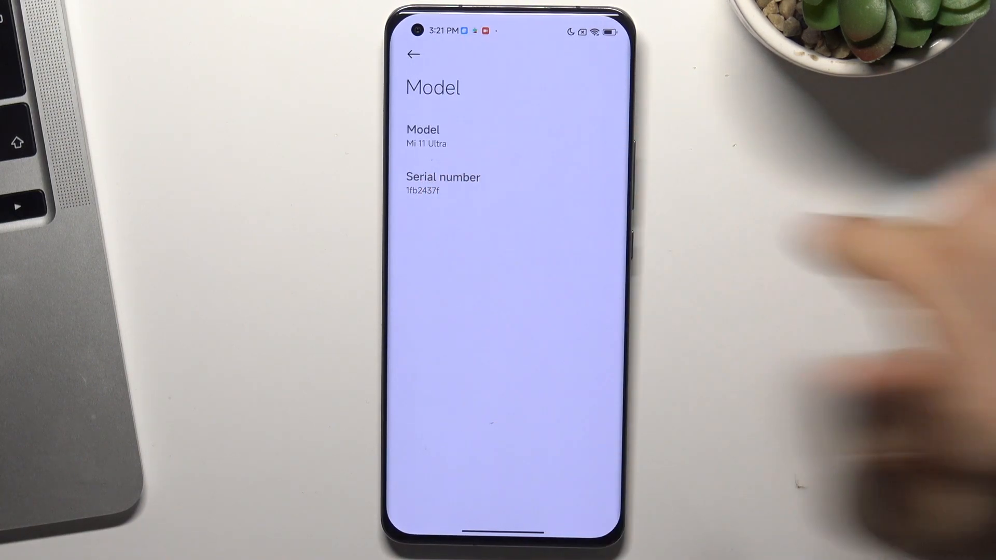
click(414, 55)
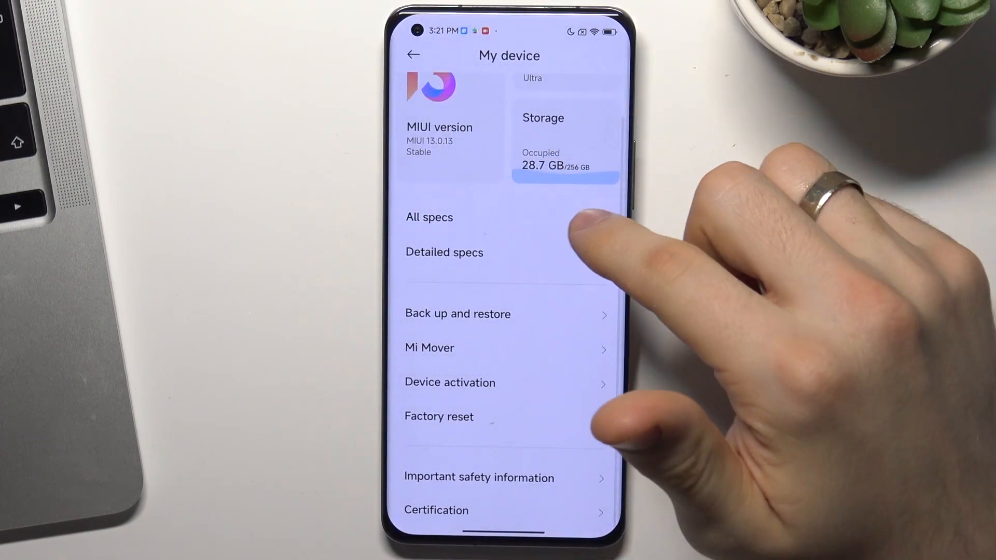
Reopen the Model page via All specs and Status, showing Mi 11 Ultra and serial 1fb2437f.
click(429, 217)
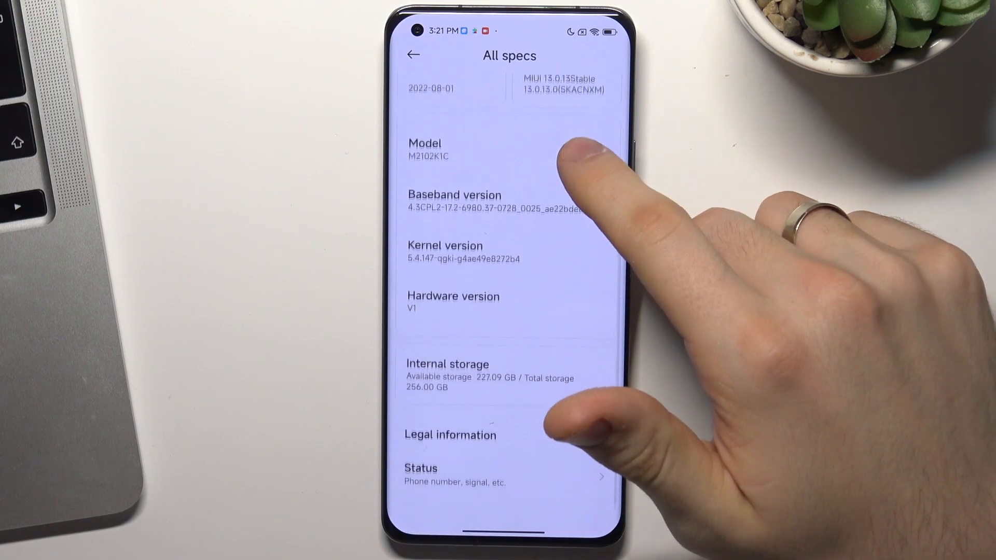
click(421, 468)
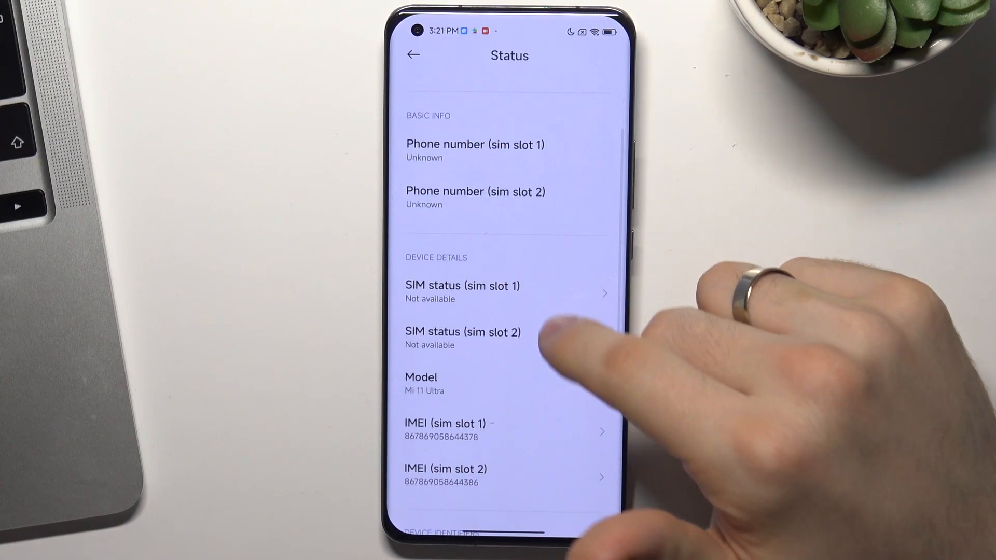
click(421, 378)
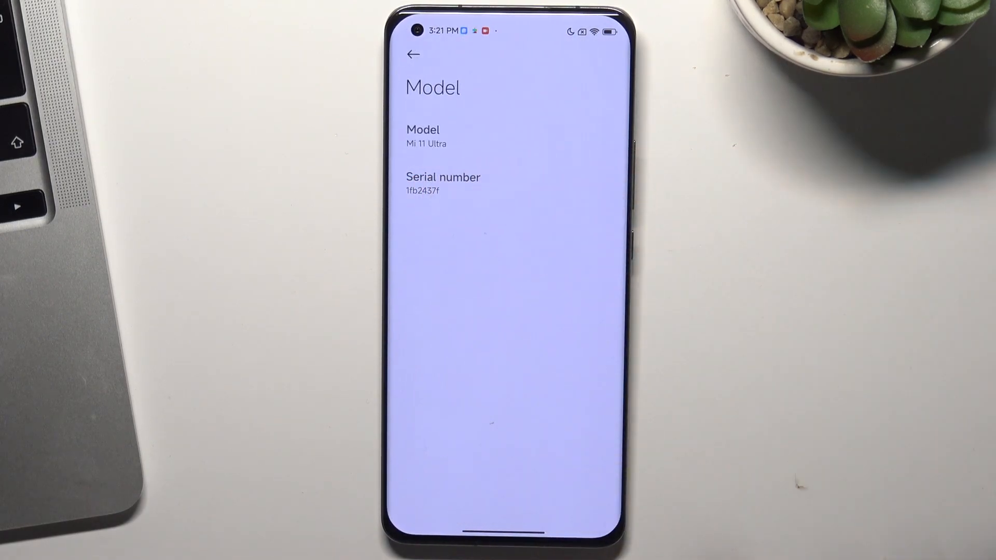